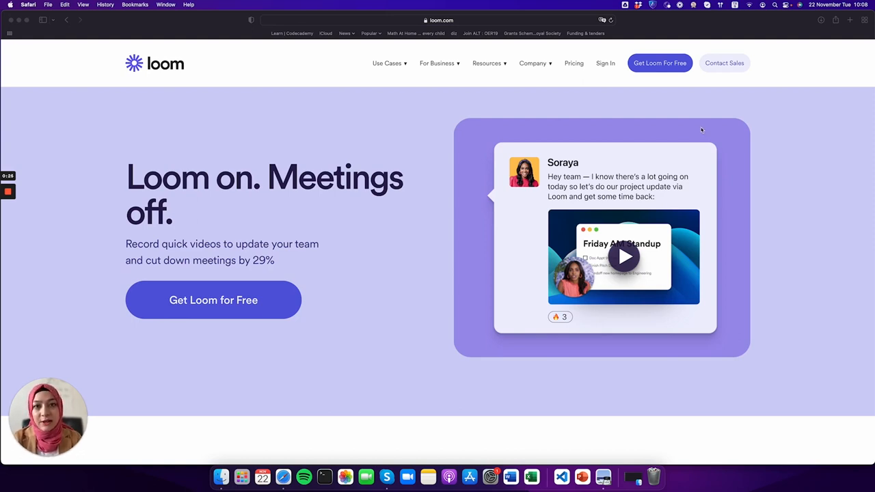
{"action": "mouse_move", "coordinate": [363, 248]}
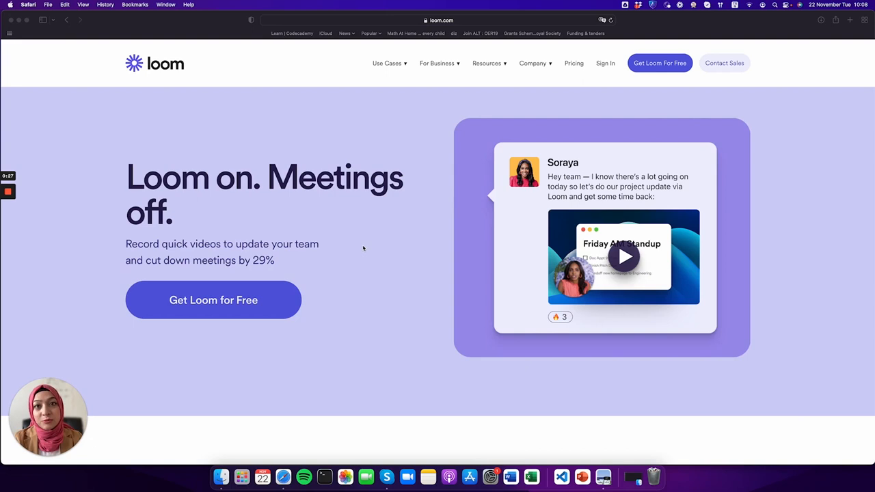
{"action": "mouse_move", "coordinate": [353, 240]}
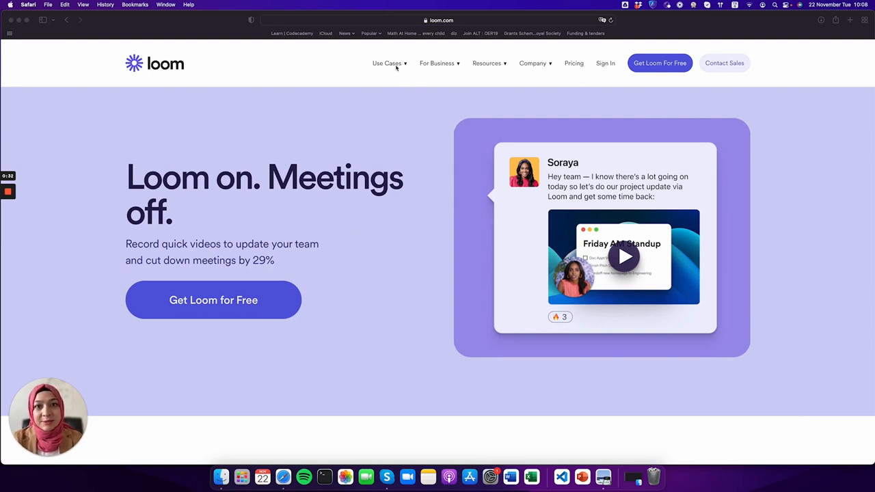
- Browse the use cases, then view pricing for Starter, Business ($8) and Enterprise plans
{"action": "left_click", "coordinate": [386, 63]}
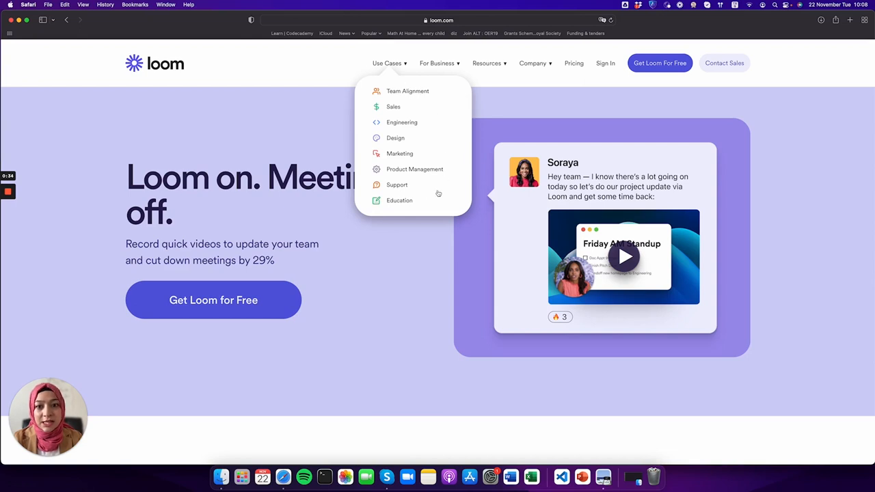
{"action": "mouse_move", "coordinate": [398, 210]}
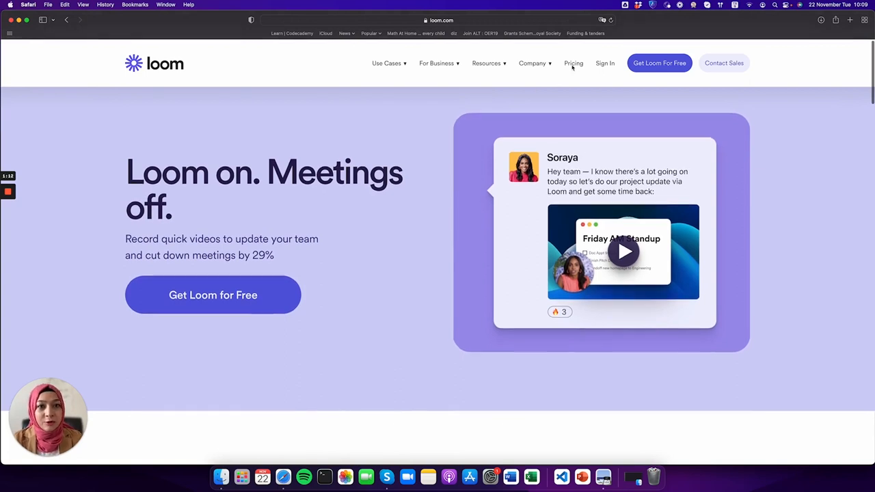
{"action": "left_click", "coordinate": [573, 63]}
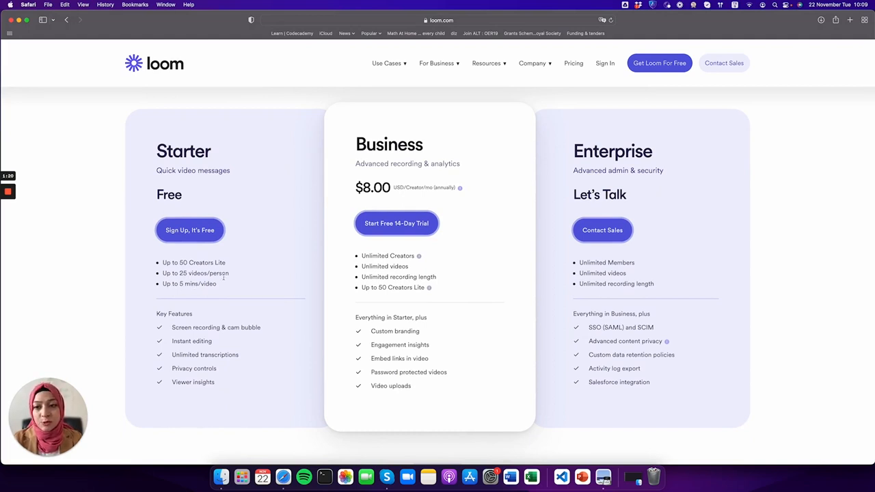
{"action": "scroll", "scroll_direction": "down", "scroll_amount": 3}
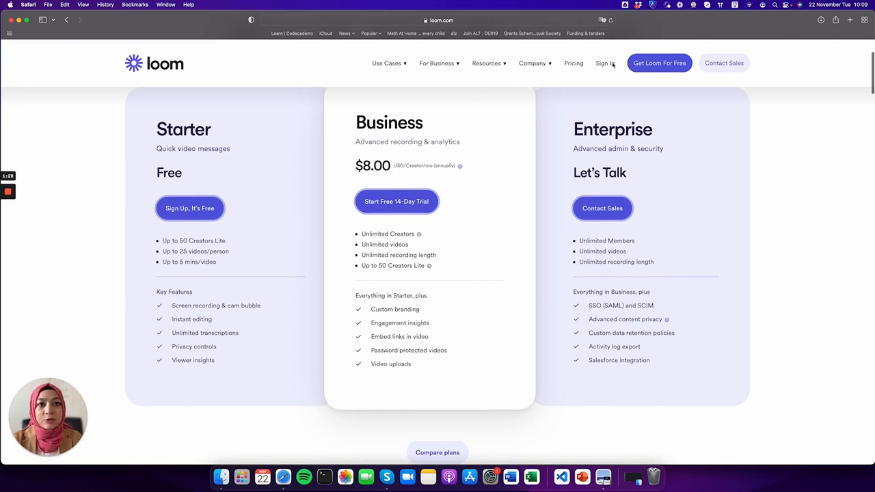
- Sign in to Loom with a Google account to reach the video library
{"action": "left_click", "coordinate": [600, 63]}
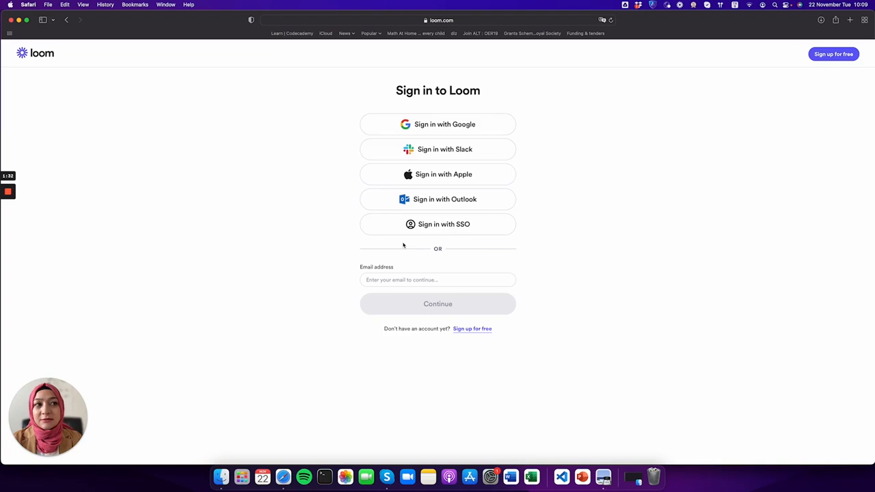
{"action": "mouse_move", "coordinate": [368, 239]}
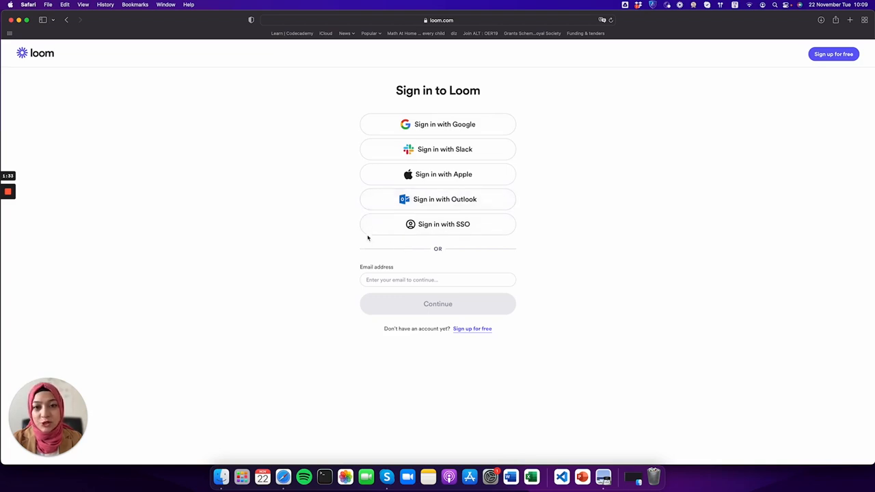
{"action": "mouse_move", "coordinate": [474, 174]}
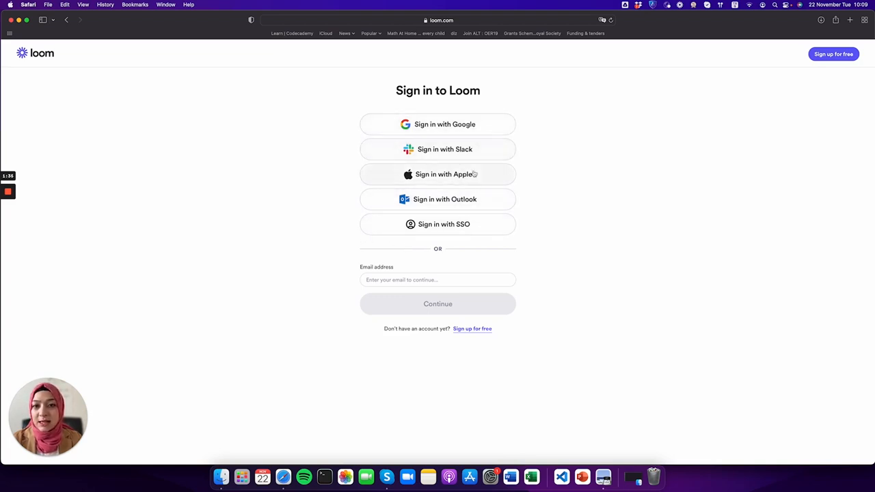
{"action": "mouse_move", "coordinate": [607, 167]}
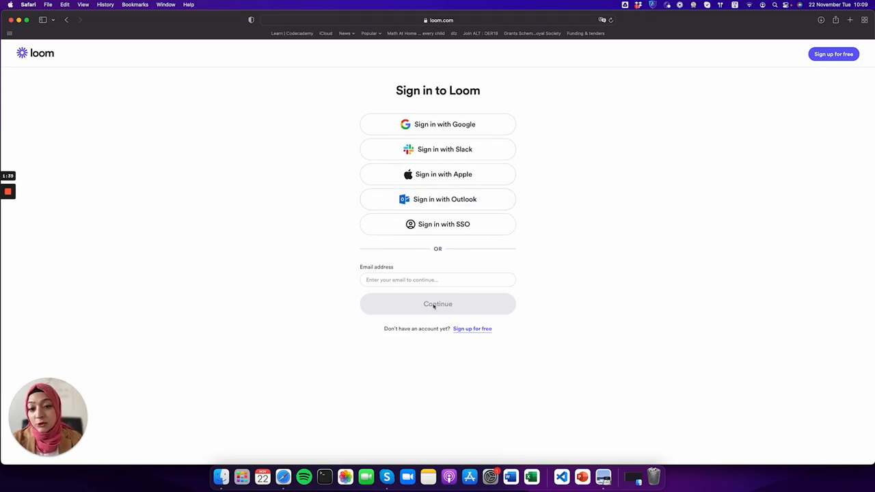
{"action": "left_click", "coordinate": [437, 279]}
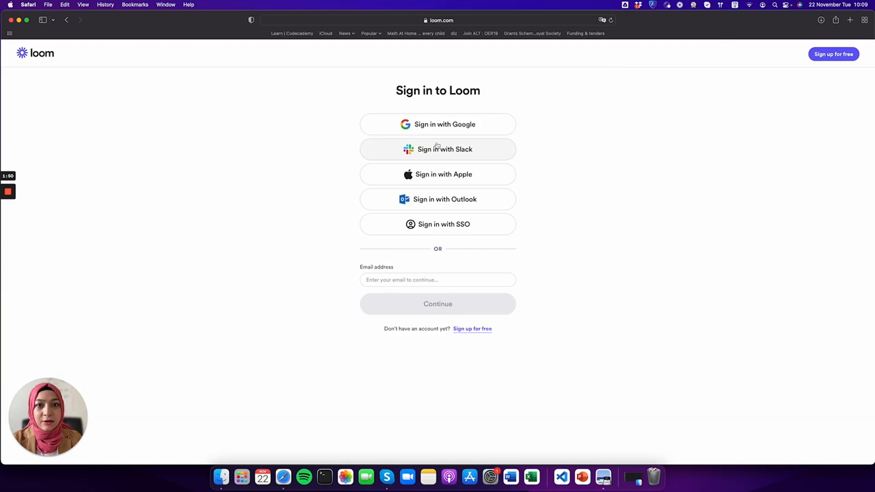
{"action": "left_click", "coordinate": [438, 124]}
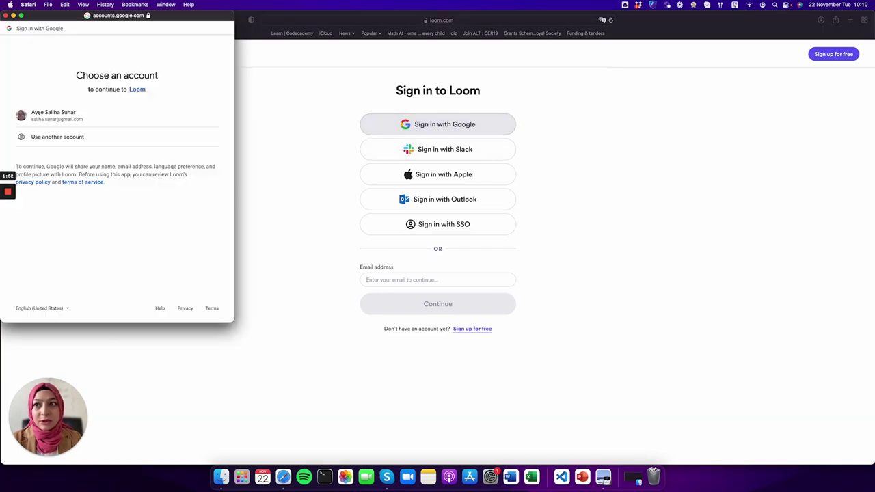
{"action": "left_click", "coordinate": [55, 116]}
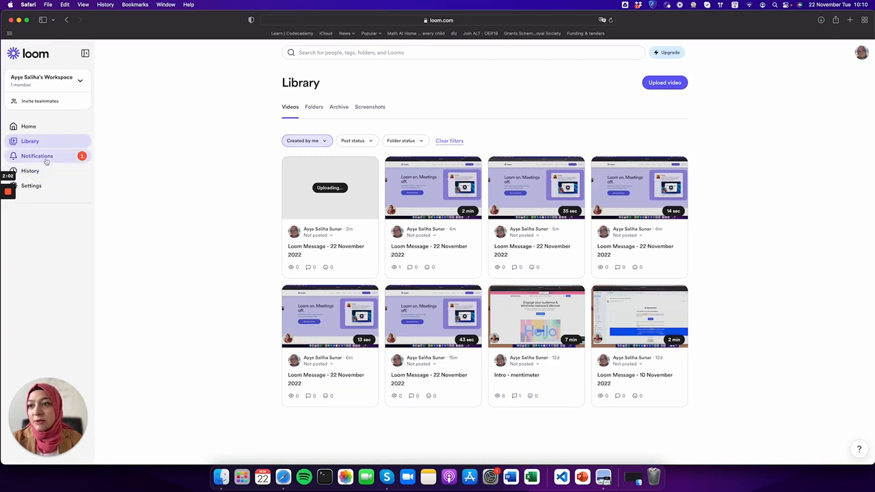
- Scroll the Notifications feed of views, shared videos, reminders and comments
{"action": "left_click", "coordinate": [37, 156]}
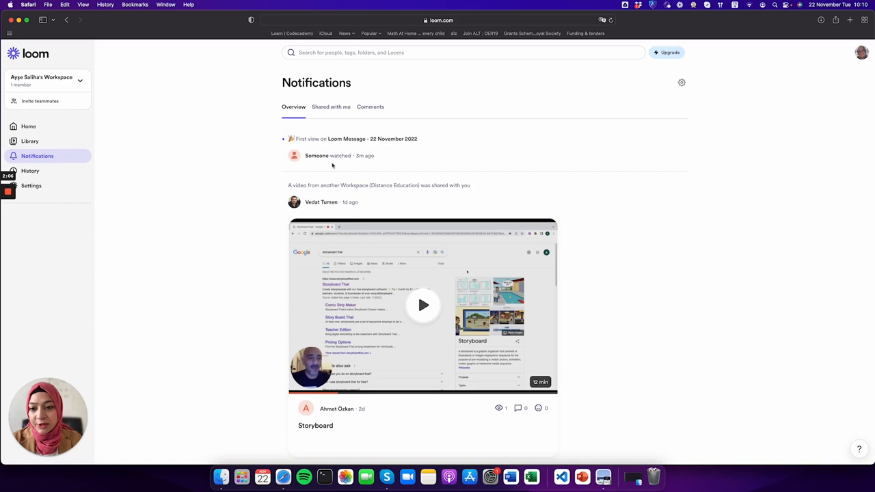
{"action": "scroll", "scroll_direction": "down", "scroll_amount": 3}
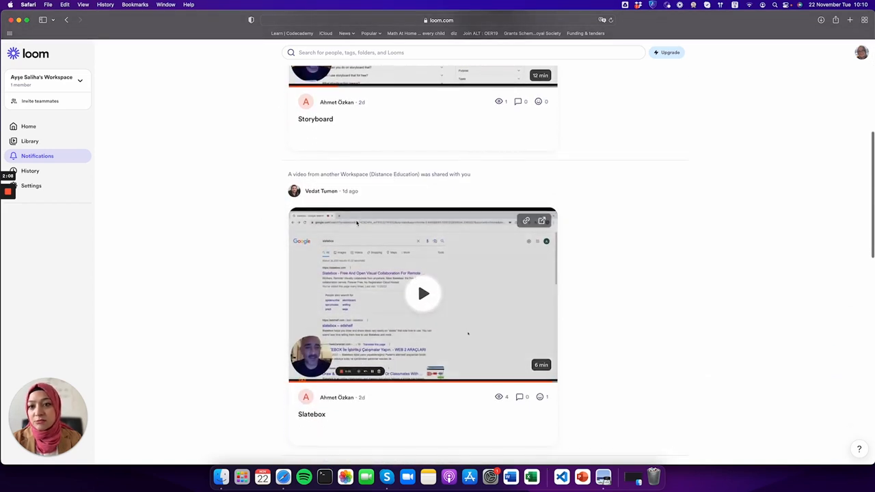
{"action": "scroll", "scroll_direction": "down", "scroll_amount": 3}
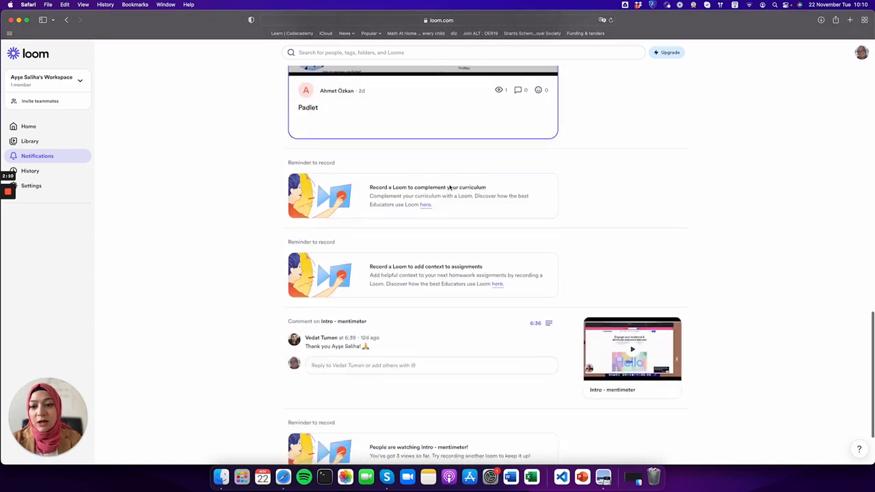
{"action": "scroll", "scroll_direction": "down", "scroll_amount": 3}
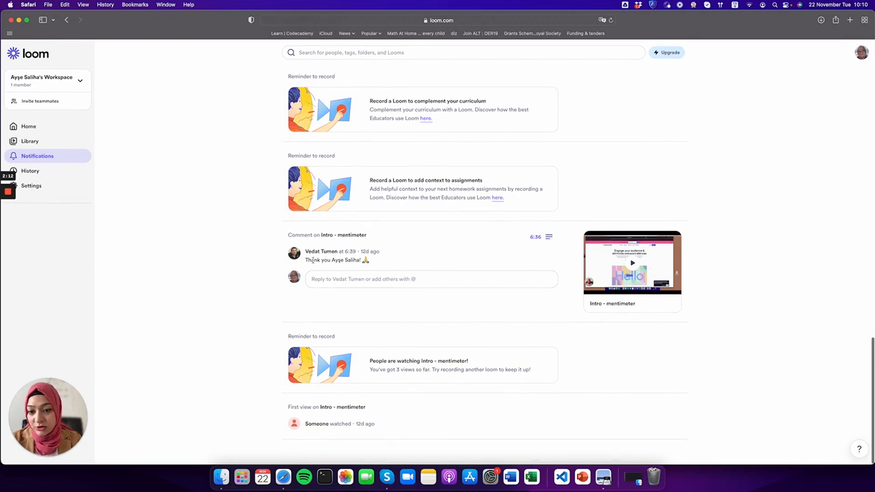
{"action": "mouse_move", "coordinate": [386, 239]}
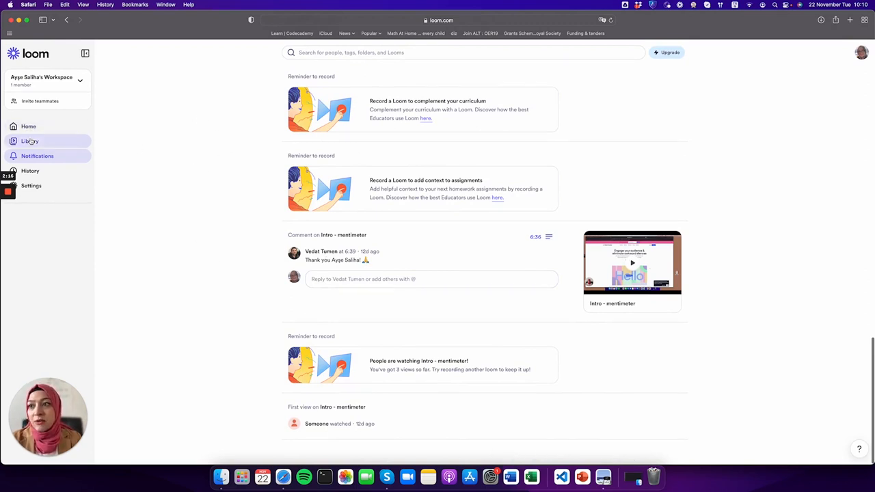
- Browse the Library's Folders, Archive and Screenshots tabs, then return to Home
{"action": "left_click", "coordinate": [30, 141]}
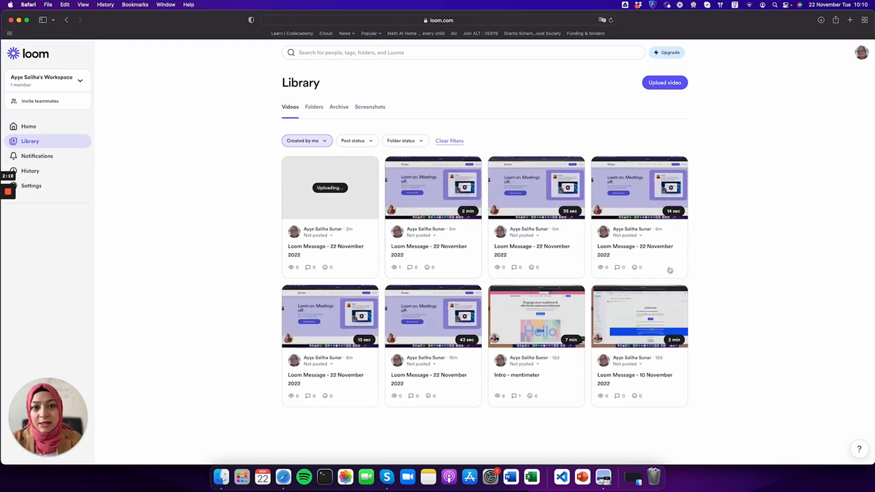
{"action": "mouse_move", "coordinate": [318, 184]}
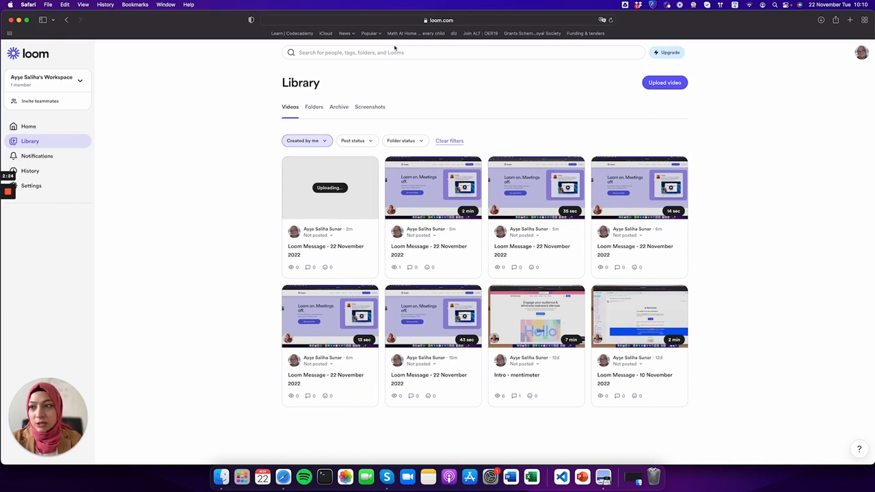
{"action": "left_click", "coordinate": [314, 107]}
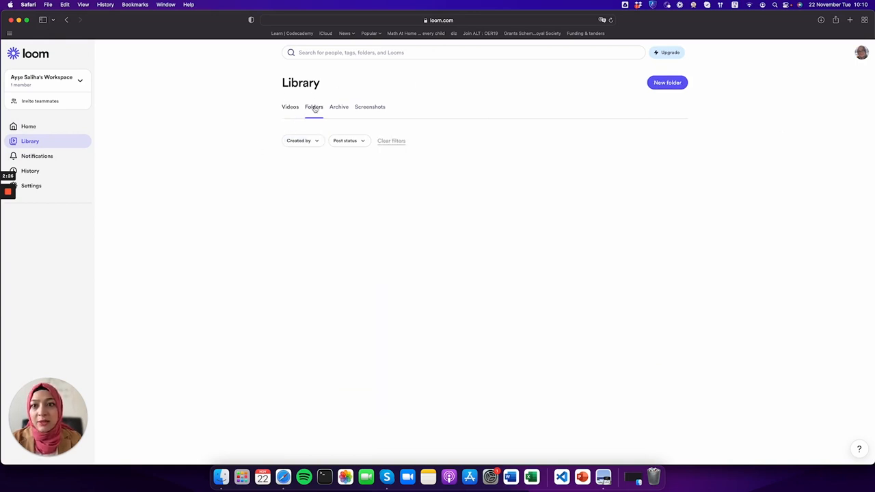
{"action": "left_click", "coordinate": [314, 107]}
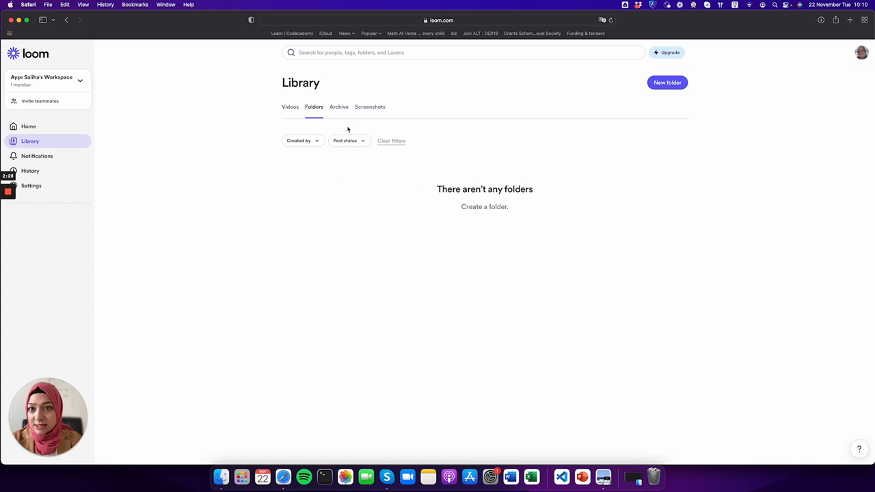
{"action": "left_click", "coordinate": [339, 107]}
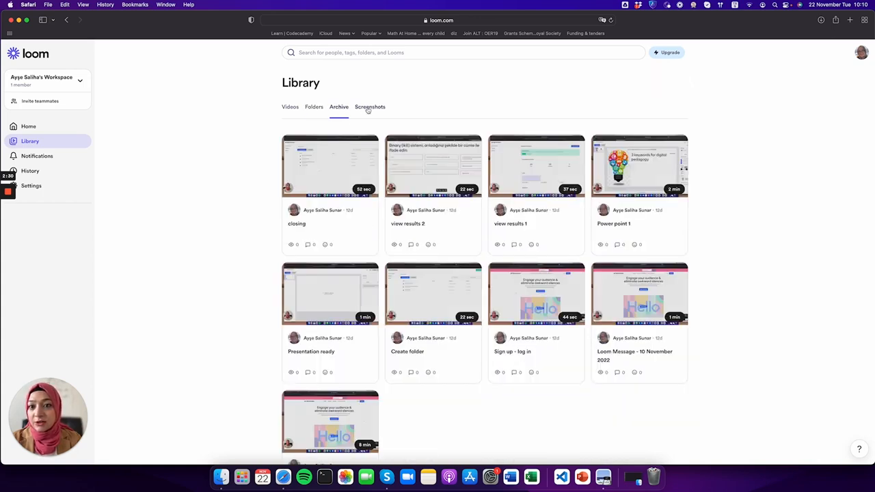
{"action": "left_click", "coordinate": [369, 107]}
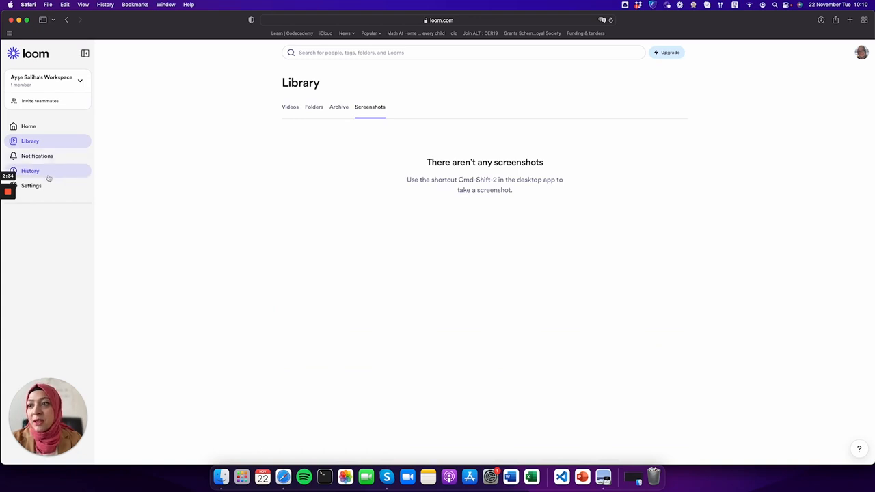
{"action": "left_click", "coordinate": [29, 126]}
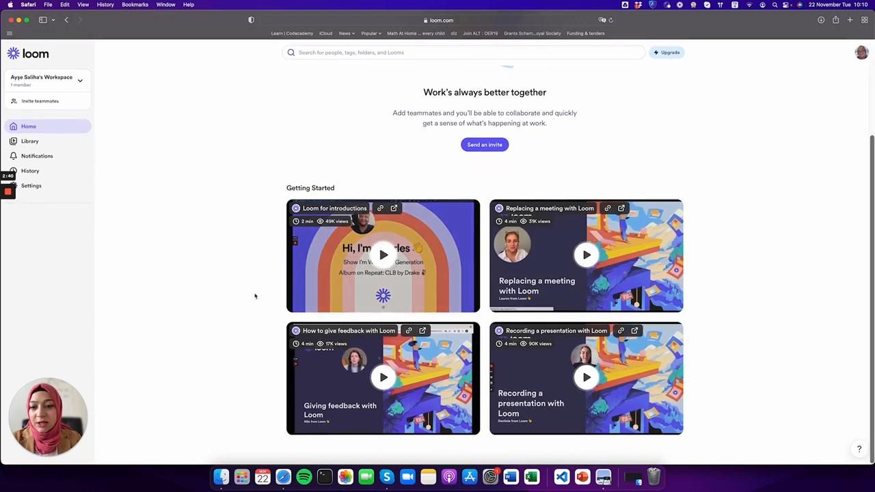
{"action": "mouse_move", "coordinate": [269, 330]}
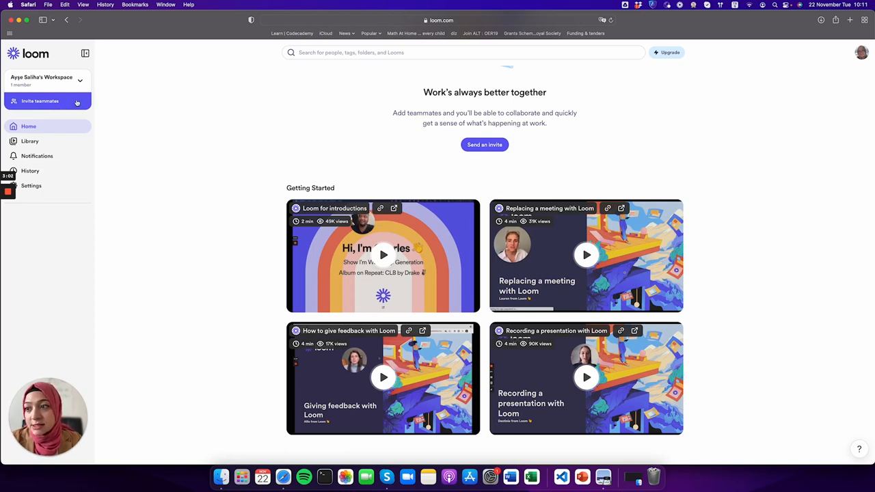
- Expand Settings in the sidebar to reveal Personal and Workspace options
{"action": "left_click", "coordinate": [31, 185]}
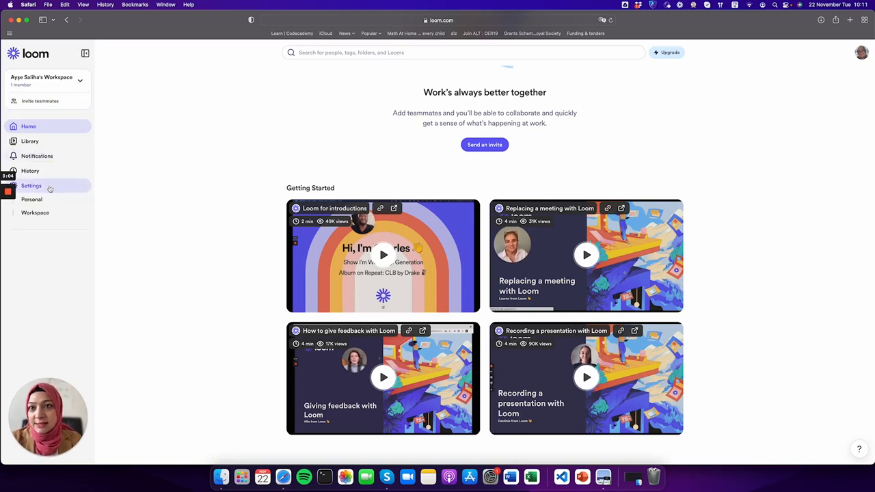
{"action": "mouse_move", "coordinate": [67, 213]}
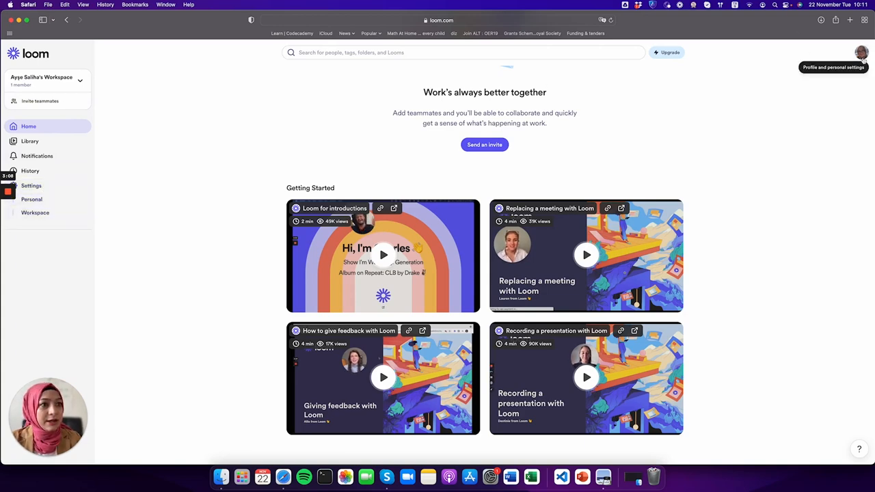
- Open the top-right avatar menu with account preferences, app downloads and sign out
{"action": "left_click", "coordinate": [861, 53]}
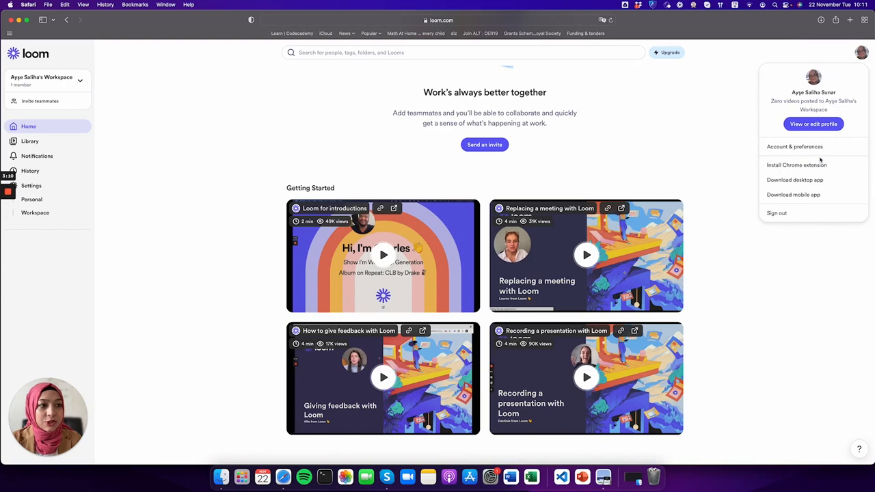
{"action": "mouse_move", "coordinate": [831, 175]}
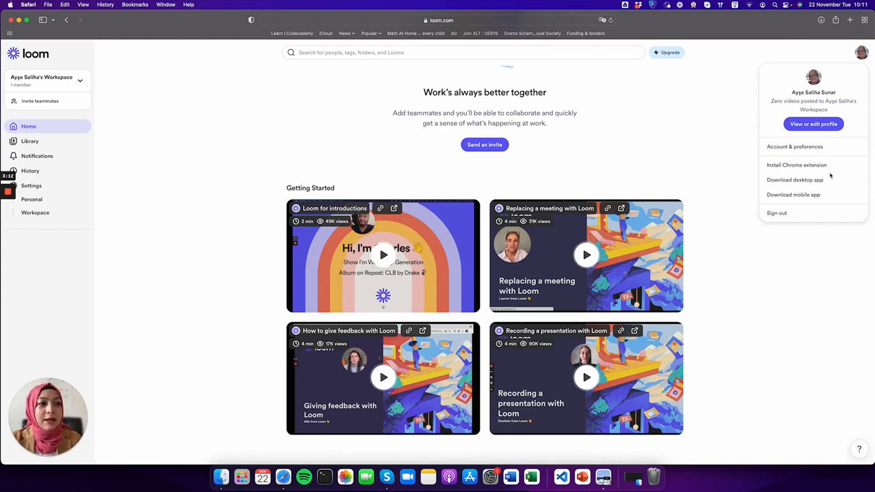
{"action": "mouse_move", "coordinate": [795, 180]}
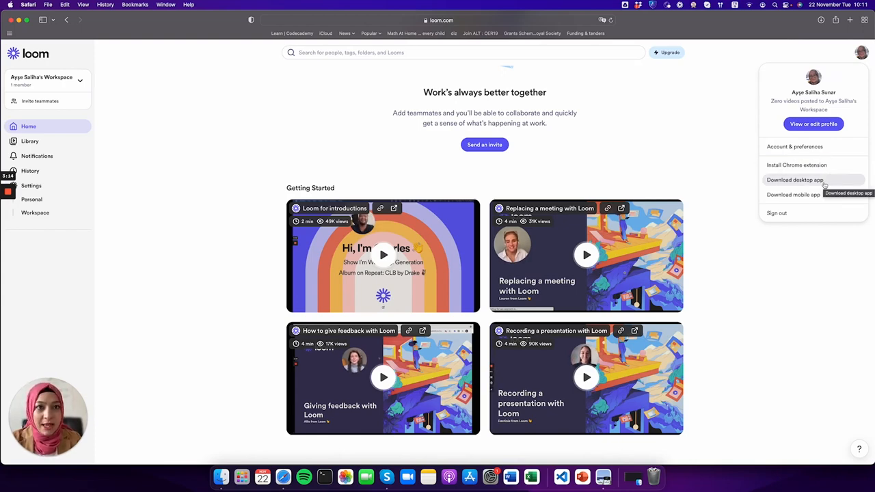
{"action": "mouse_move", "coordinate": [793, 195]}
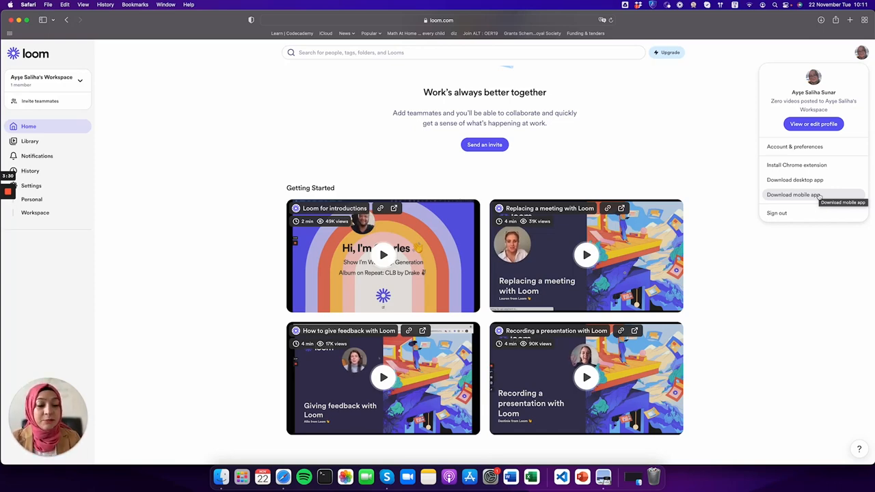
{"action": "mouse_move", "coordinate": [795, 164]}
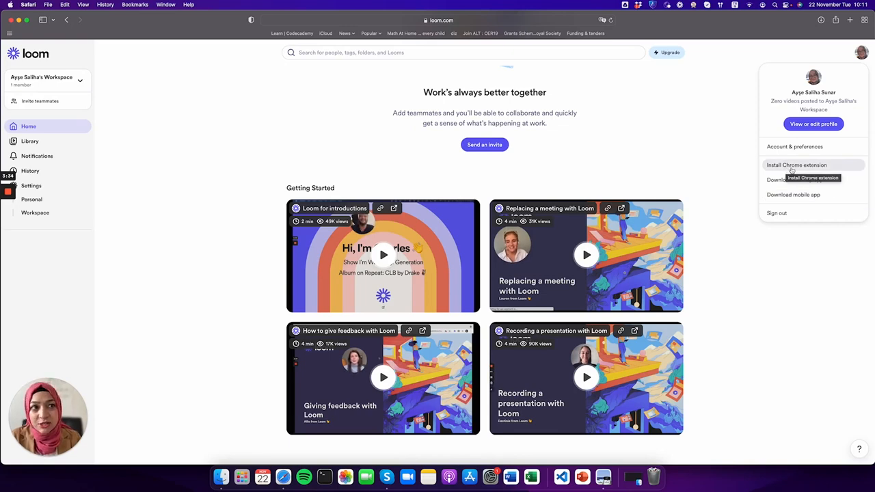
{"action": "mouse_move", "coordinate": [777, 212]}
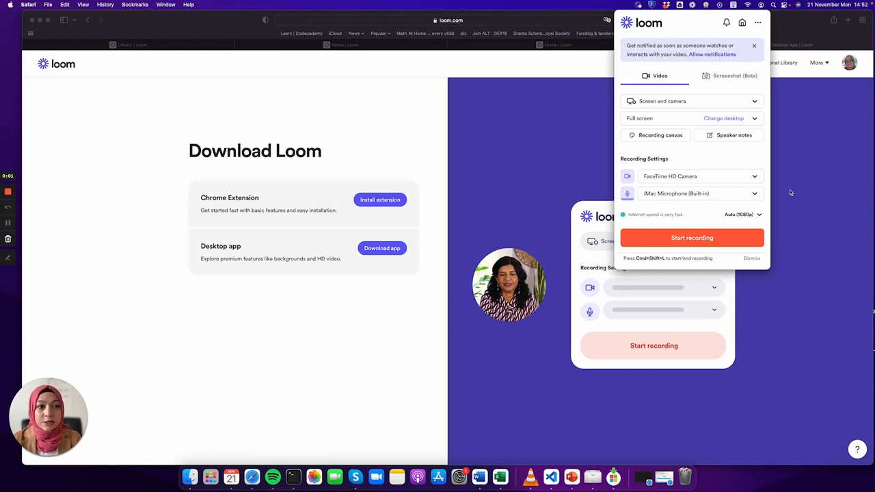
{"action": "mouse_move", "coordinate": [605, 78]}
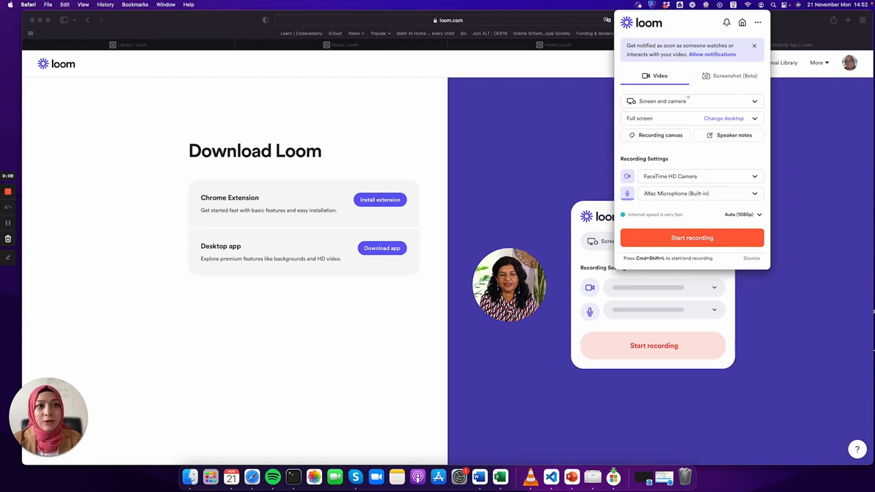
{"action": "mouse_move", "coordinate": [791, 275]}
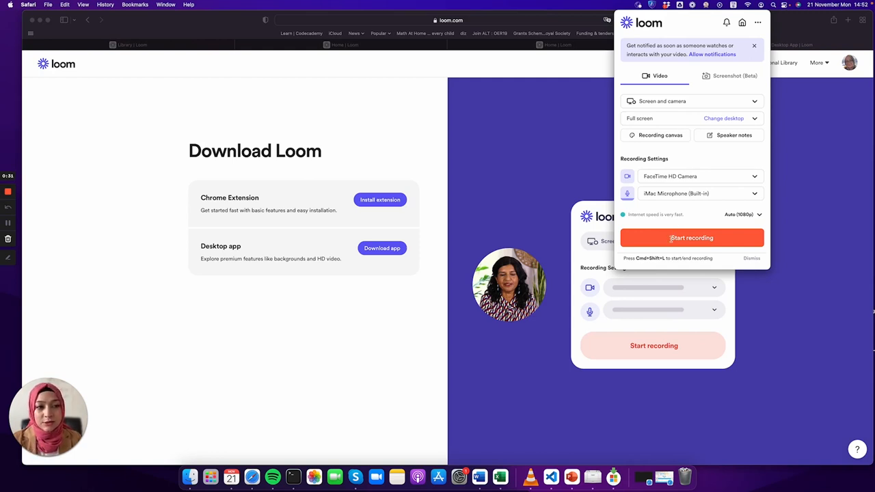
{"action": "mouse_move", "coordinate": [692, 237]}
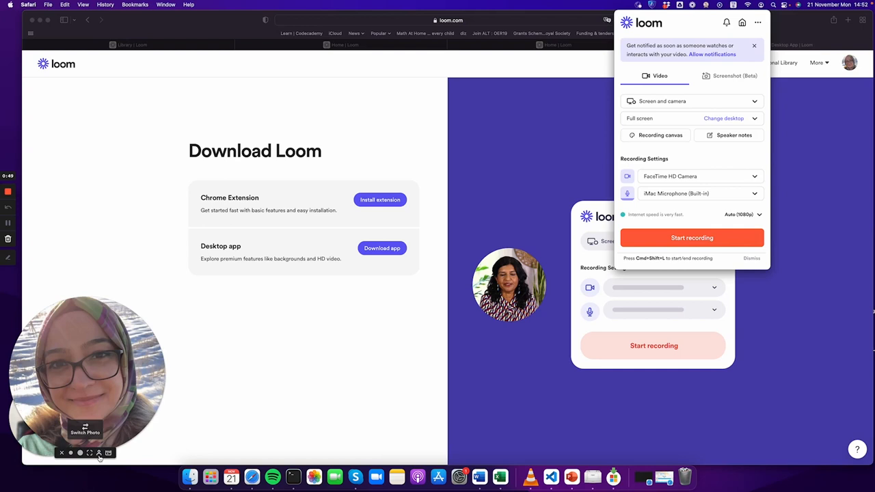
{"action": "left_click", "coordinate": [109, 453]}
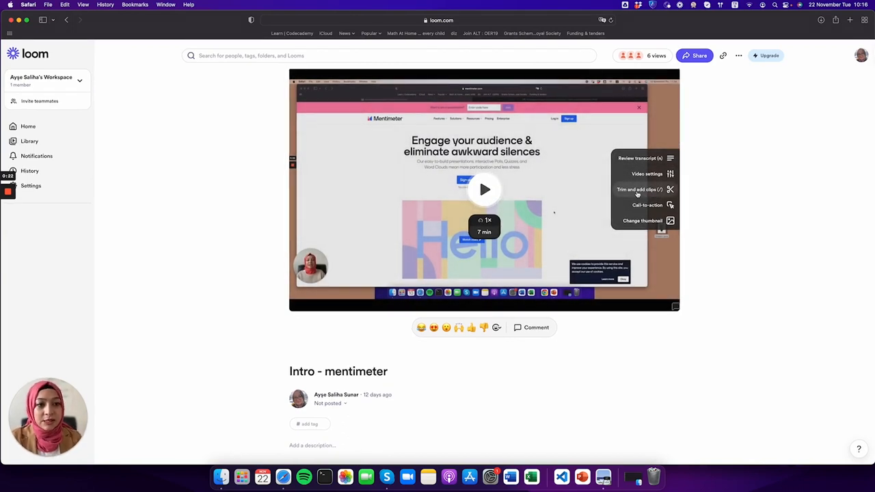
- Open the Trim and add clips editor for 'Intro - mentimeter'
{"action": "left_click", "coordinate": [639, 189]}
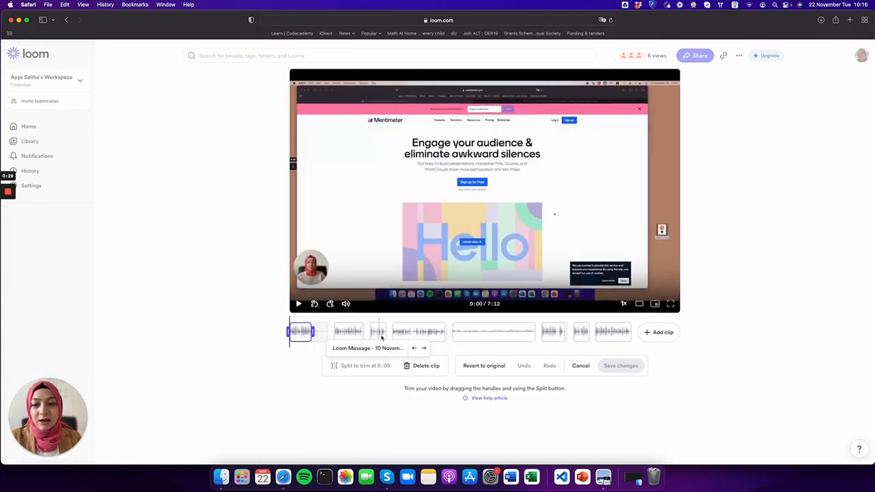
{"action": "mouse_move", "coordinate": [581, 331]}
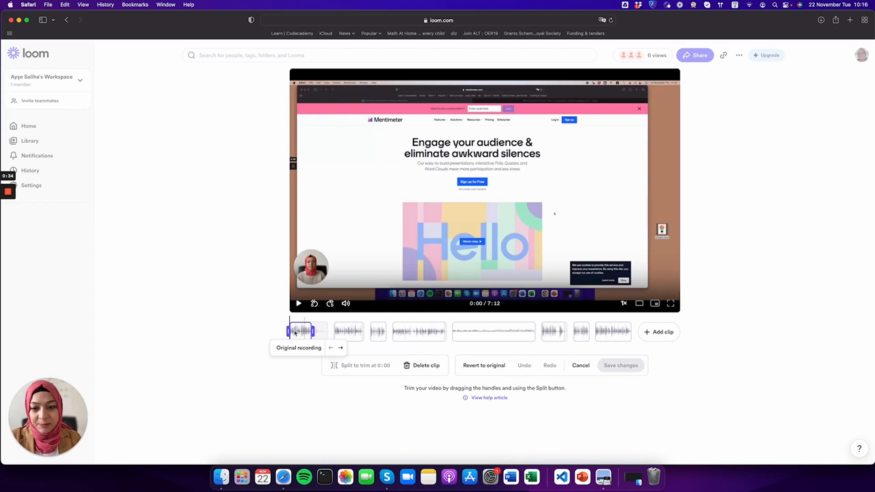
{"action": "mouse_move", "coordinate": [622, 303]}
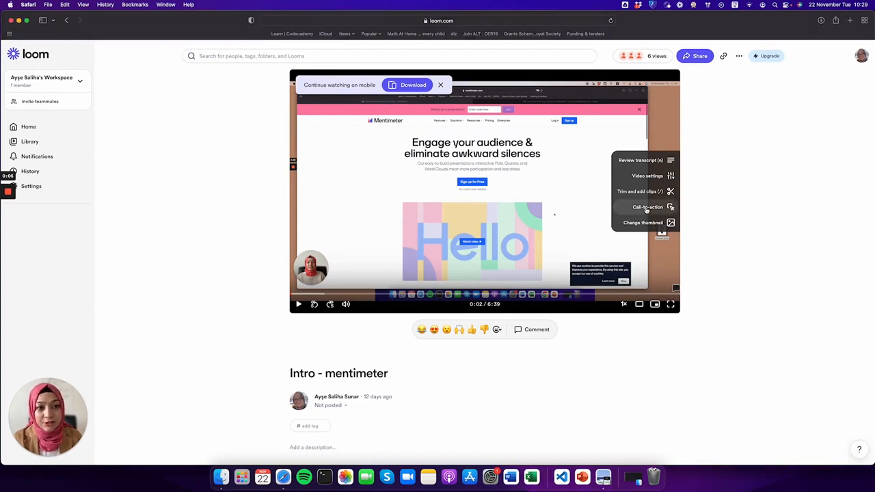
- Start a call-to-action and enter the button text 'Read this one!'
{"action": "left_click", "coordinate": [646, 207]}
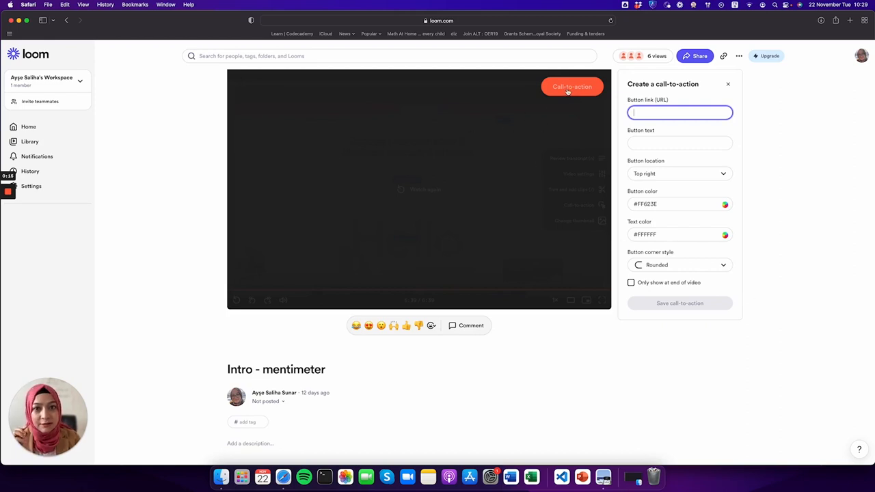
{"action": "mouse_move", "coordinate": [538, 91]}
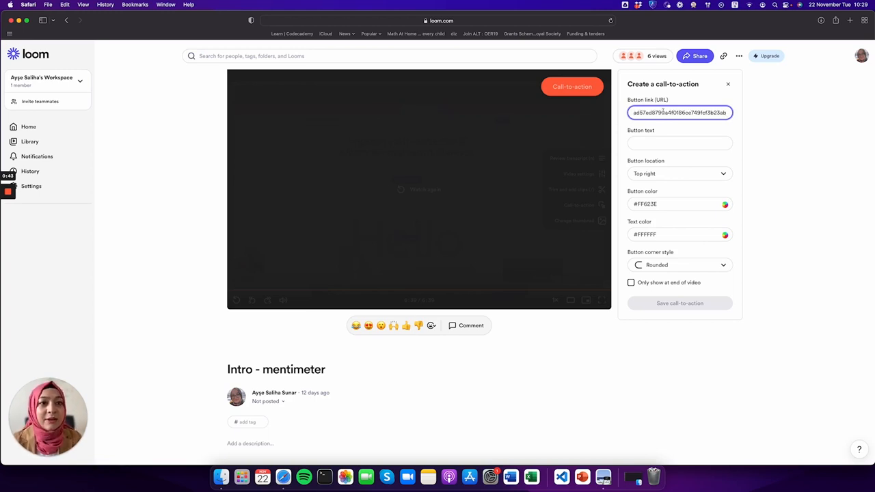
{"action": "left_click", "coordinate": [679, 112]}
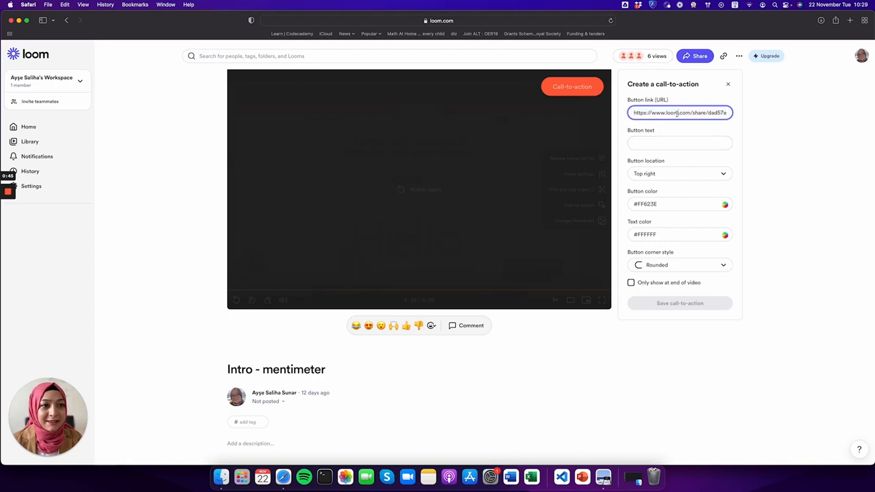
{"action": "type", "text": "Loom"}
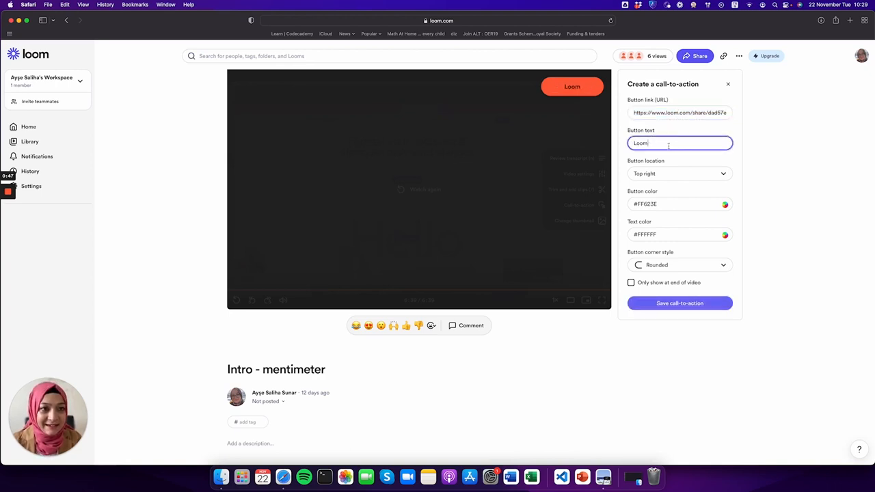
{"action": "type", "text": "RE"}
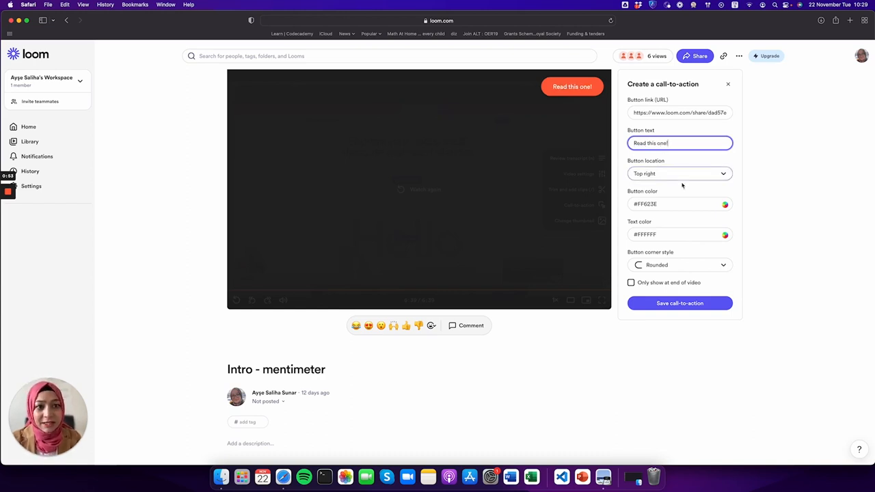
- Place the button at bottom right with squared corners and save it
{"action": "left_click", "coordinate": [680, 173]}
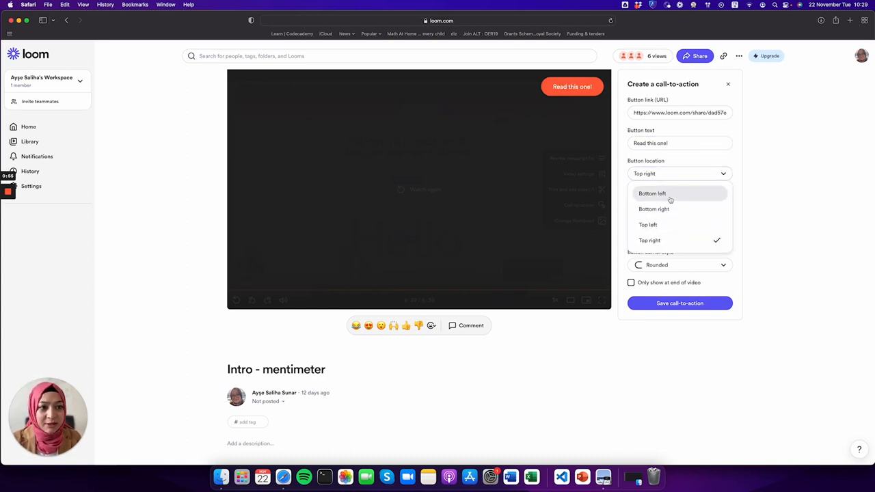
{"action": "left_click", "coordinate": [653, 209]}
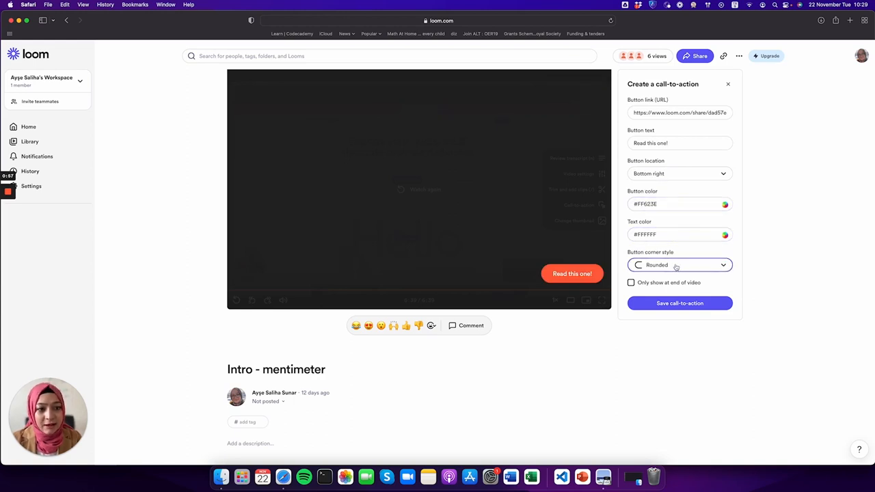
{"action": "left_click", "coordinate": [679, 265]}
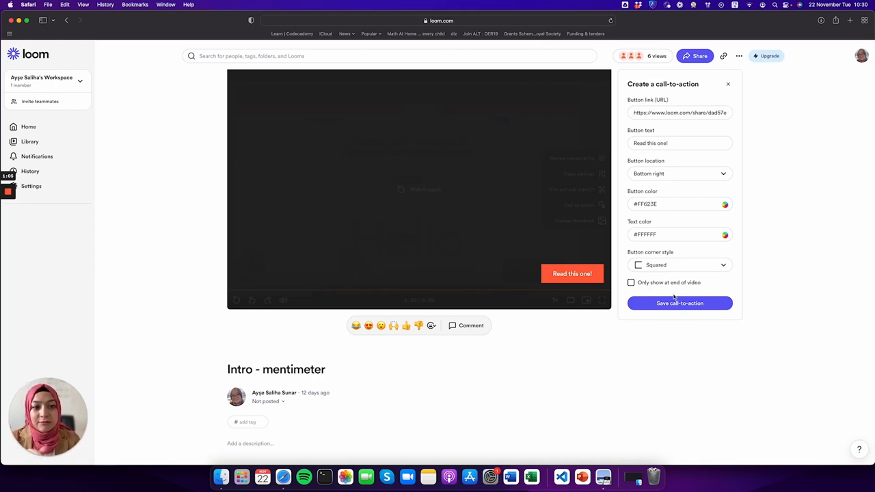
{"action": "mouse_move", "coordinate": [575, 251]}
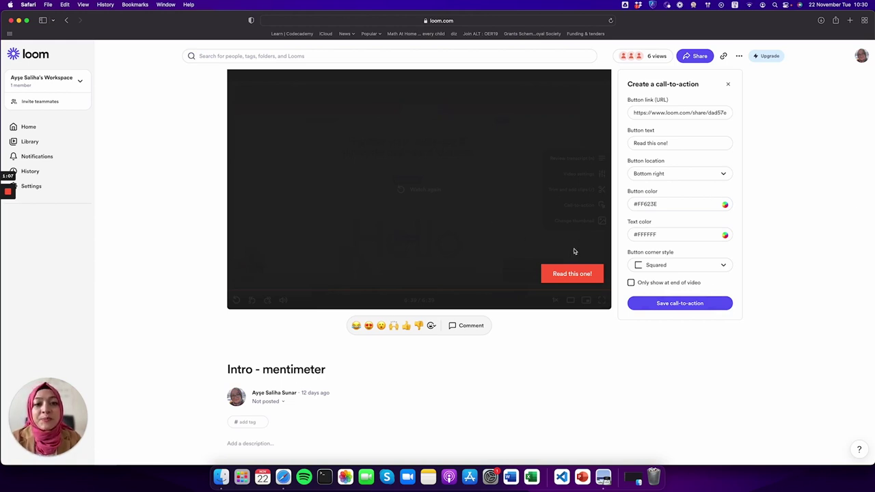
{"action": "mouse_move", "coordinate": [573, 243]}
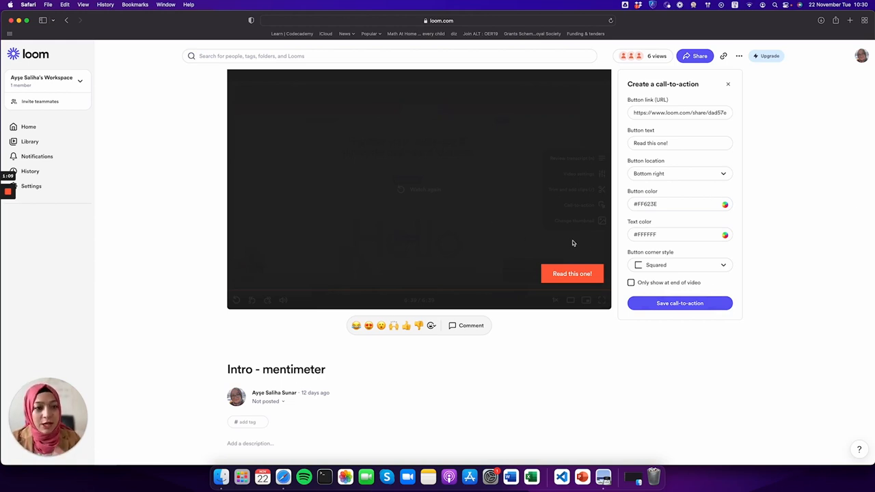
{"action": "left_click", "coordinate": [679, 303]}
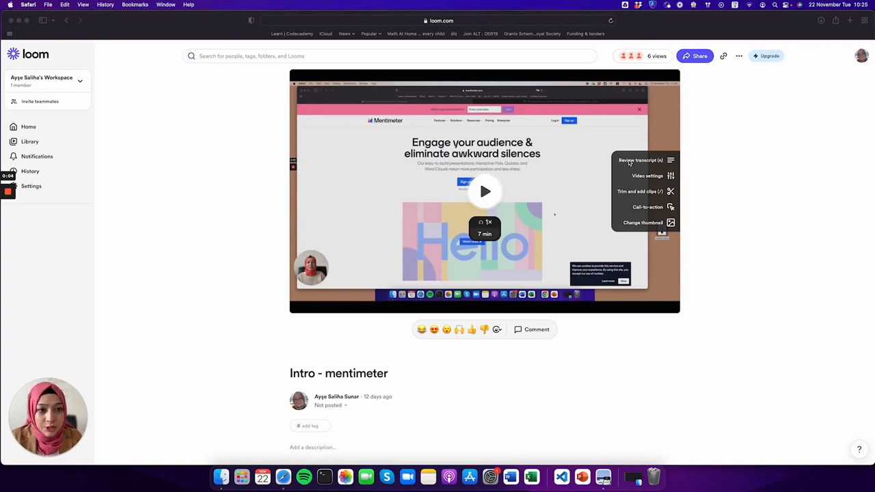
- Open the 'Intro - mentimeter' transcript and scroll through its timestamped paragraphs
{"action": "left_click", "coordinate": [639, 160]}
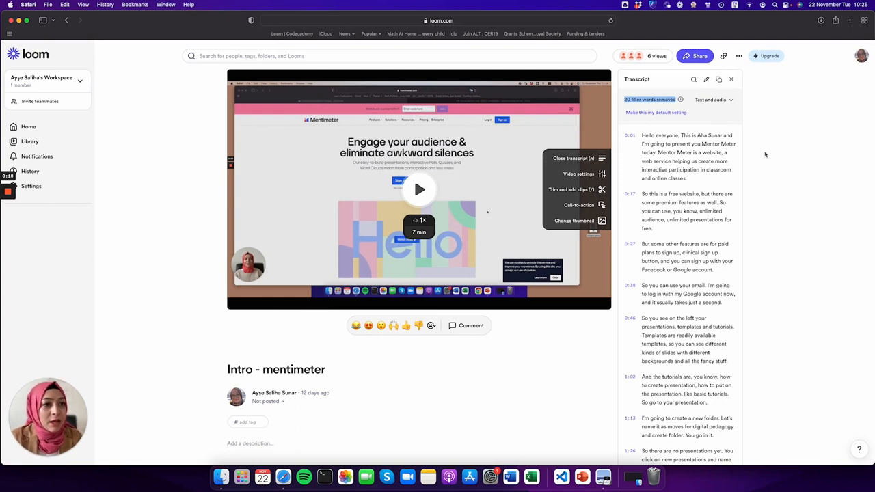
{"action": "mouse_move", "coordinate": [683, 99]}
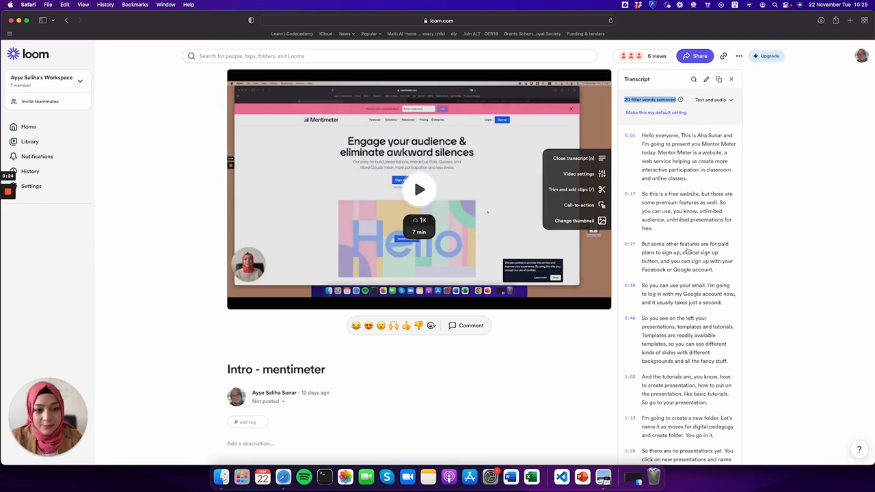
{"action": "scroll", "scroll_direction": "down", "scroll_amount": 3}
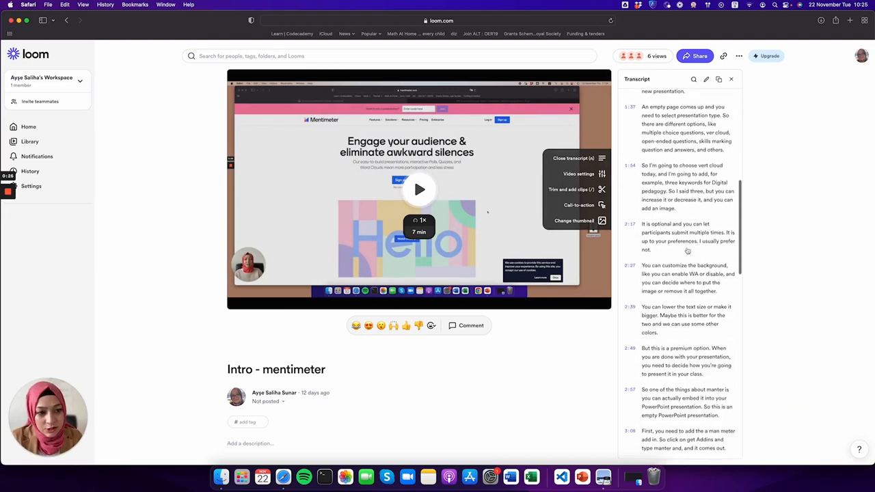
{"action": "scroll", "scroll_direction": "down", "scroll_amount": 3}
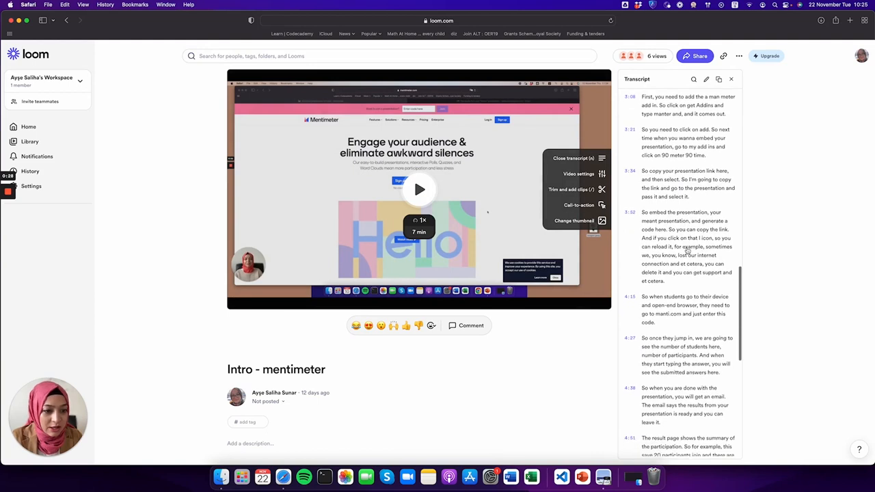
{"action": "scroll", "scroll_direction": "down", "scroll_amount": 3}
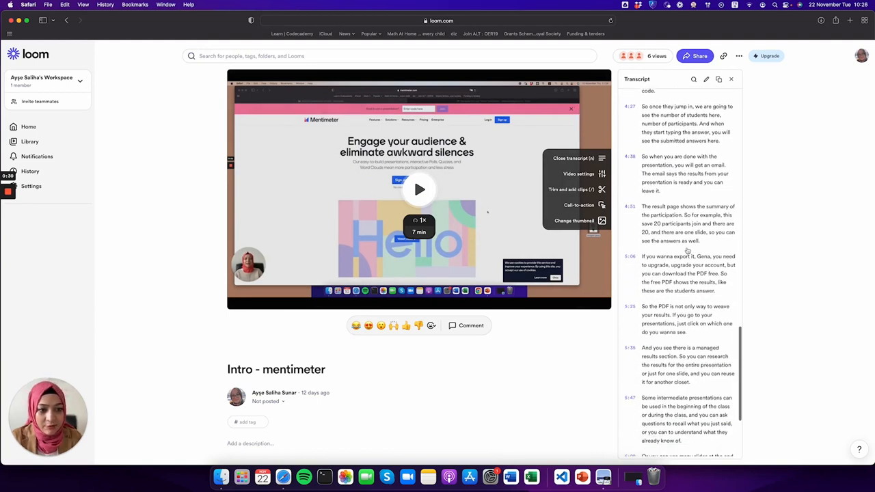
{"action": "scroll", "scroll_direction": "down", "scroll_amount": 3}
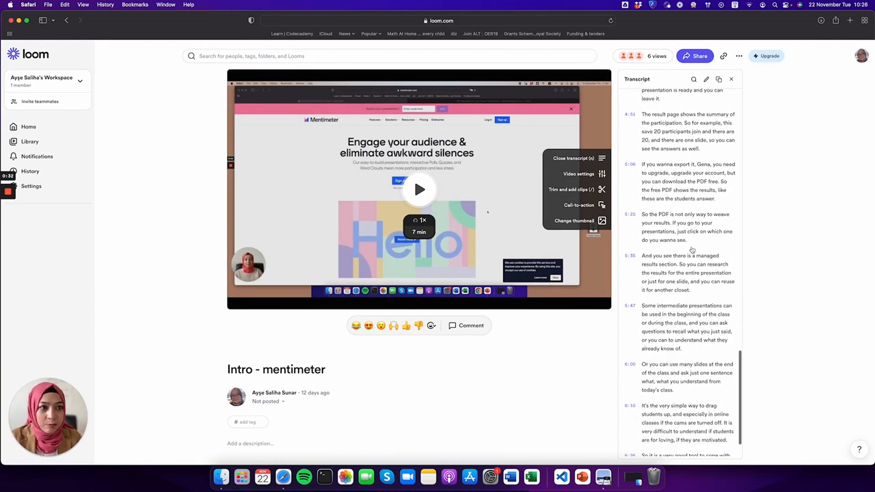
{"action": "scroll", "scroll_direction": "down", "scroll_amount": 3}
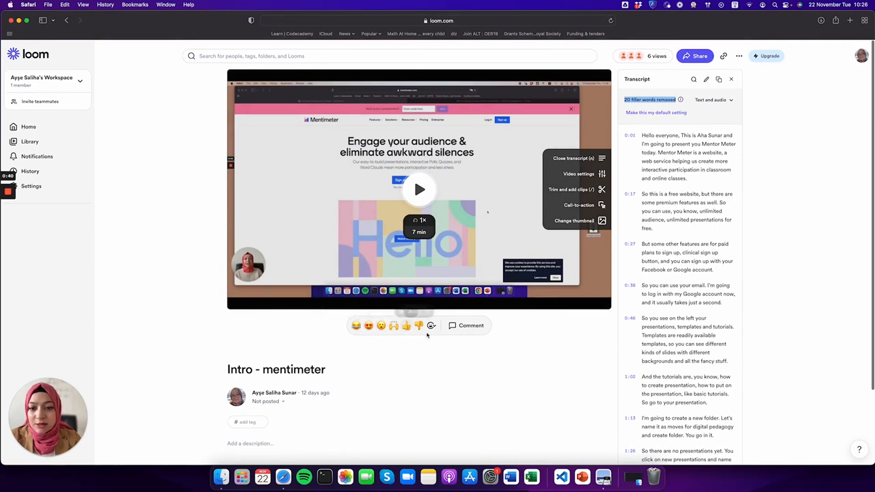
{"action": "scroll", "scroll_direction": "down", "scroll_amount": 3}
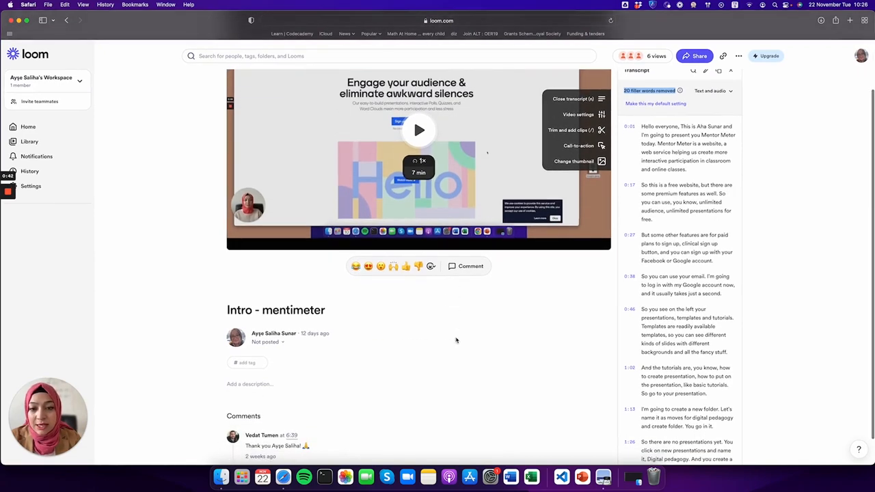
{"action": "scroll", "scroll_direction": "down", "scroll_amount": 3}
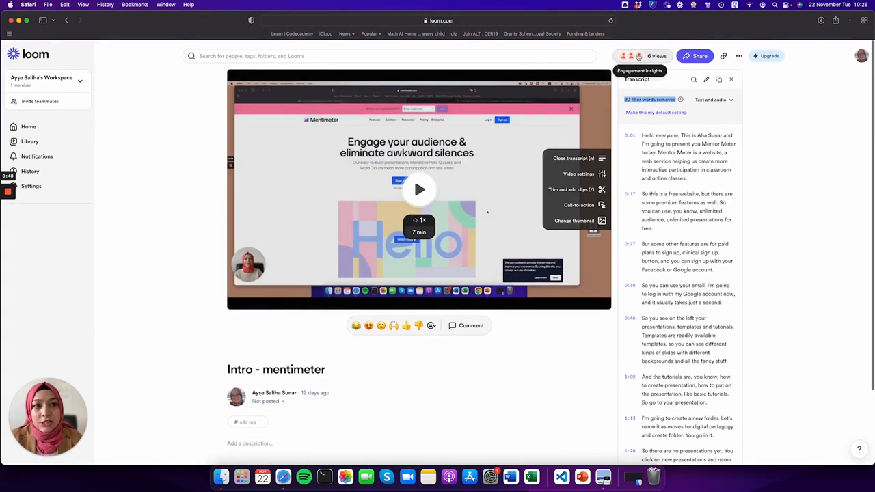
- Review engagement insights (6 views, 71% completion) and open the video's actions menu
{"action": "left_click", "coordinate": [641, 57]}
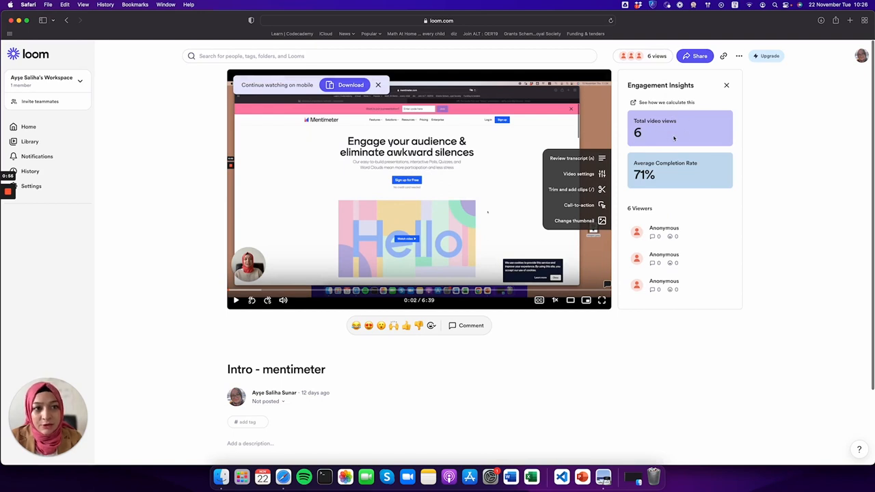
{"action": "mouse_move", "coordinate": [702, 192]}
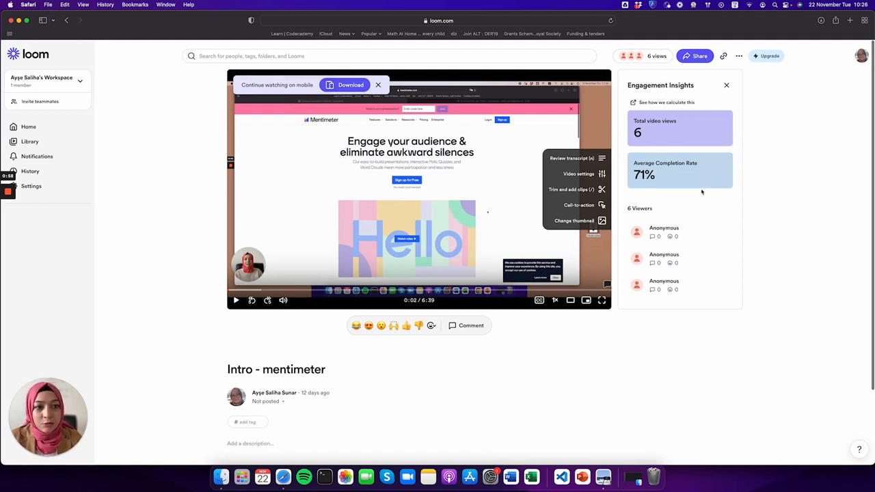
{"action": "scroll", "scroll_direction": "down", "scroll_amount": 3}
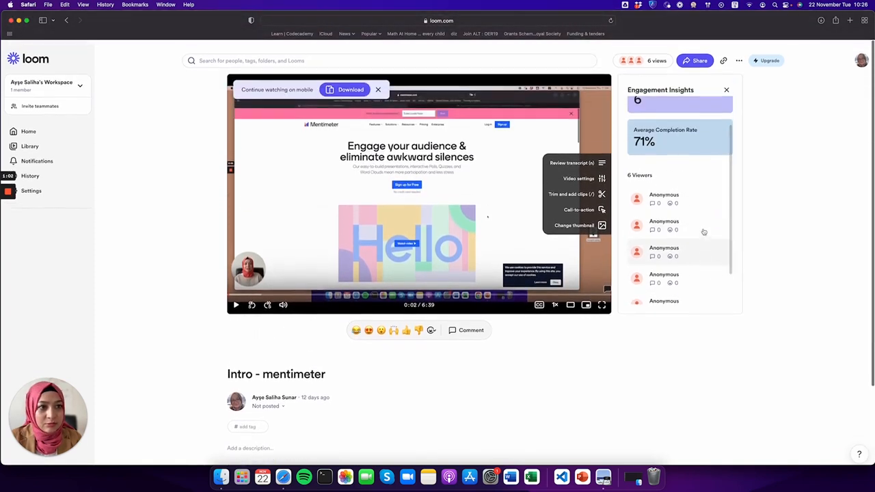
{"action": "scroll", "scroll_direction": "up", "scroll_amount": 3}
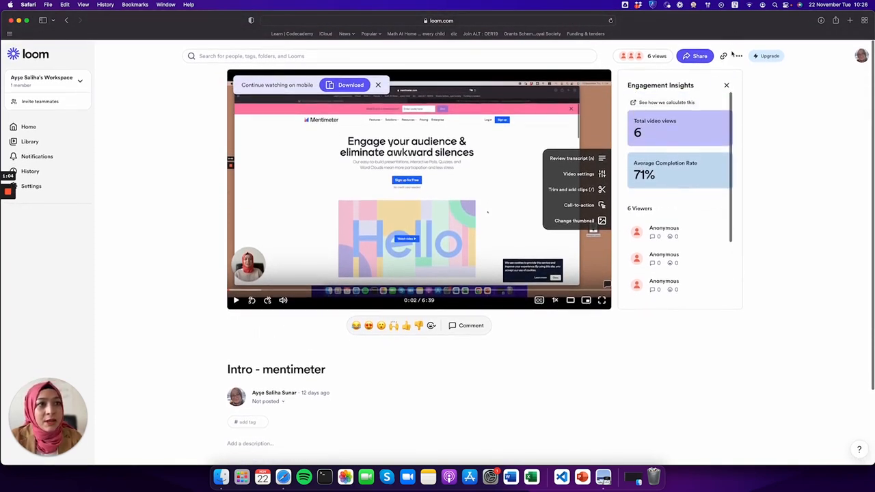
{"action": "mouse_move", "coordinate": [722, 56]}
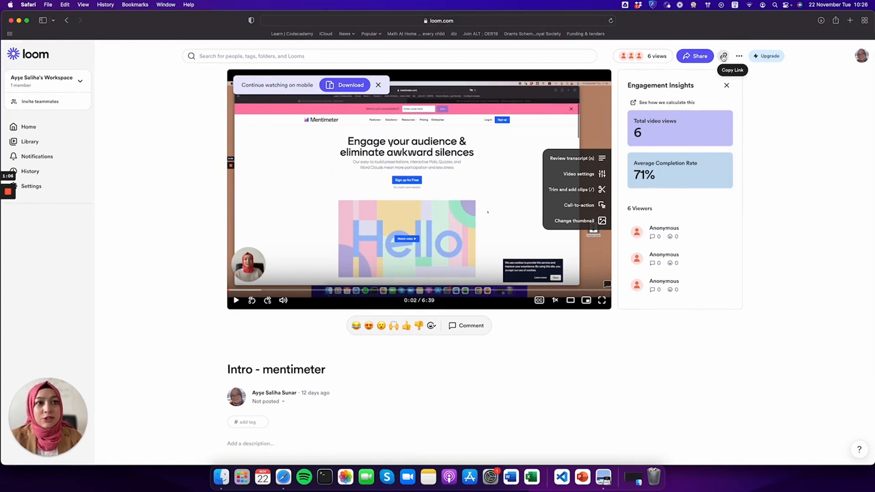
{"action": "left_click", "coordinate": [738, 56]}
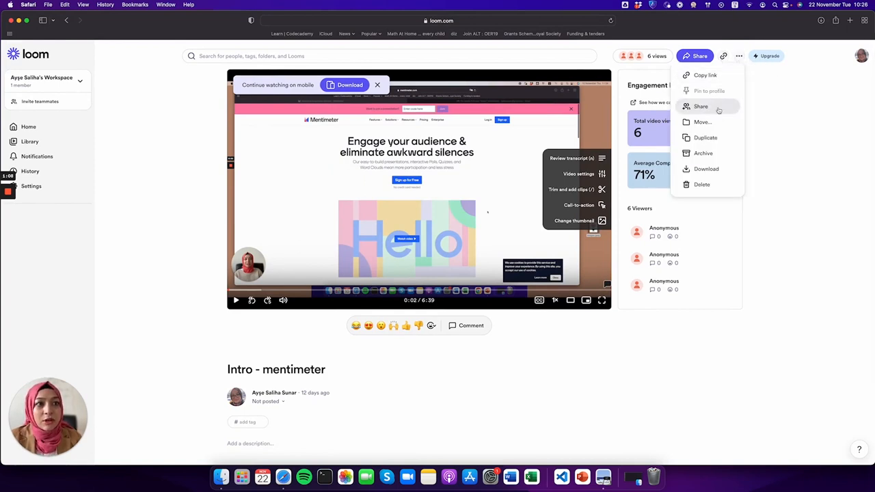
{"action": "mouse_move", "coordinate": [707, 169]}
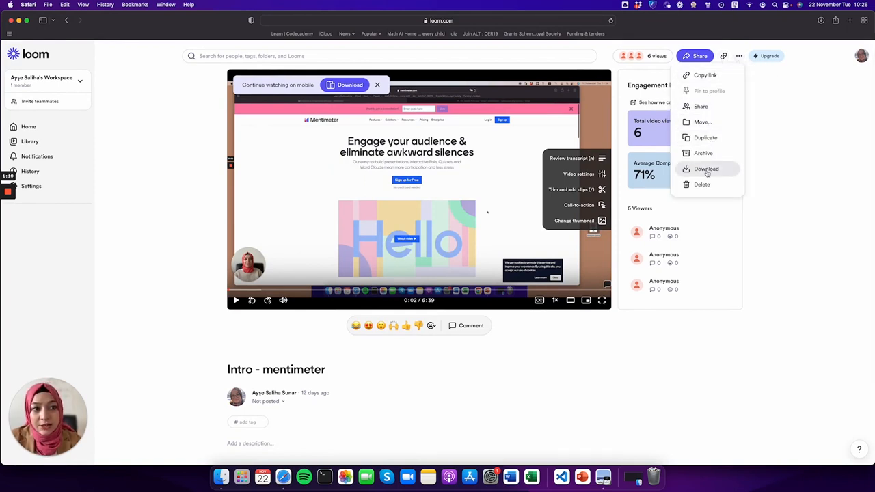